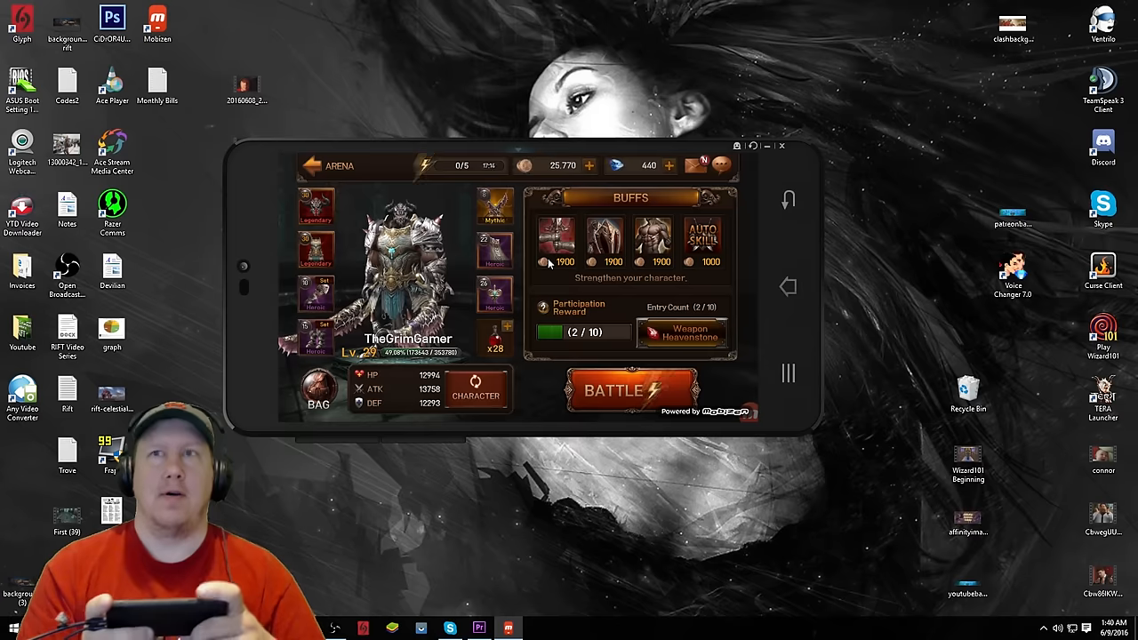
Step: Start an arena battle from the mirrored game's BATTLE button and play it to a win
left_click(629, 392)
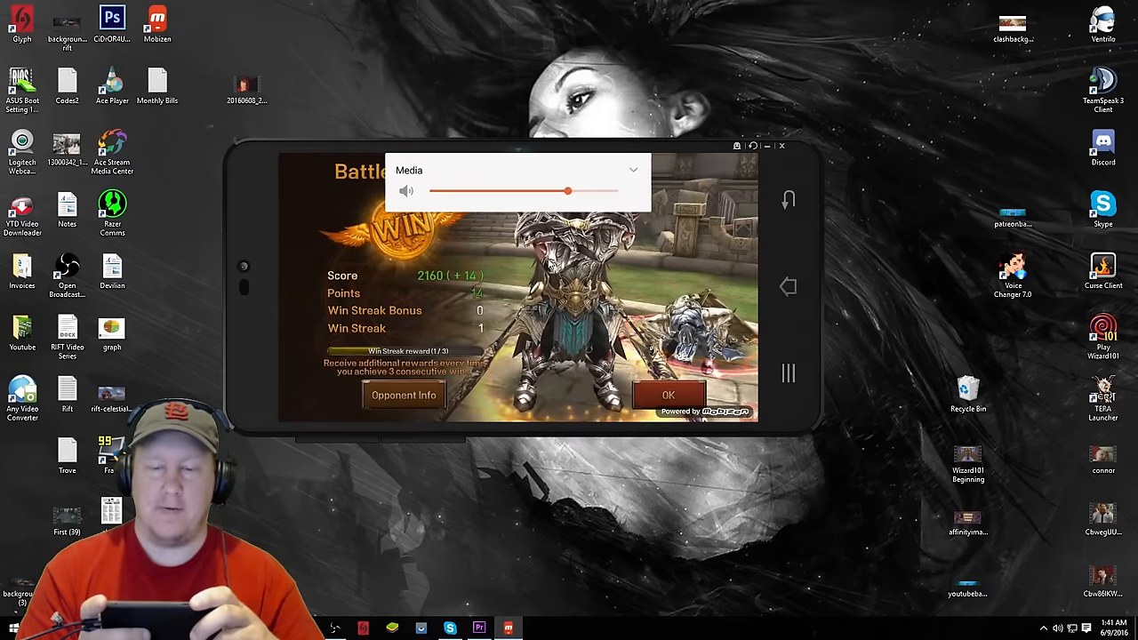
Step: Nudge the phone's media volume slider and dismiss the Battle Results with OK
left_click_drag(568, 191, 580, 190)
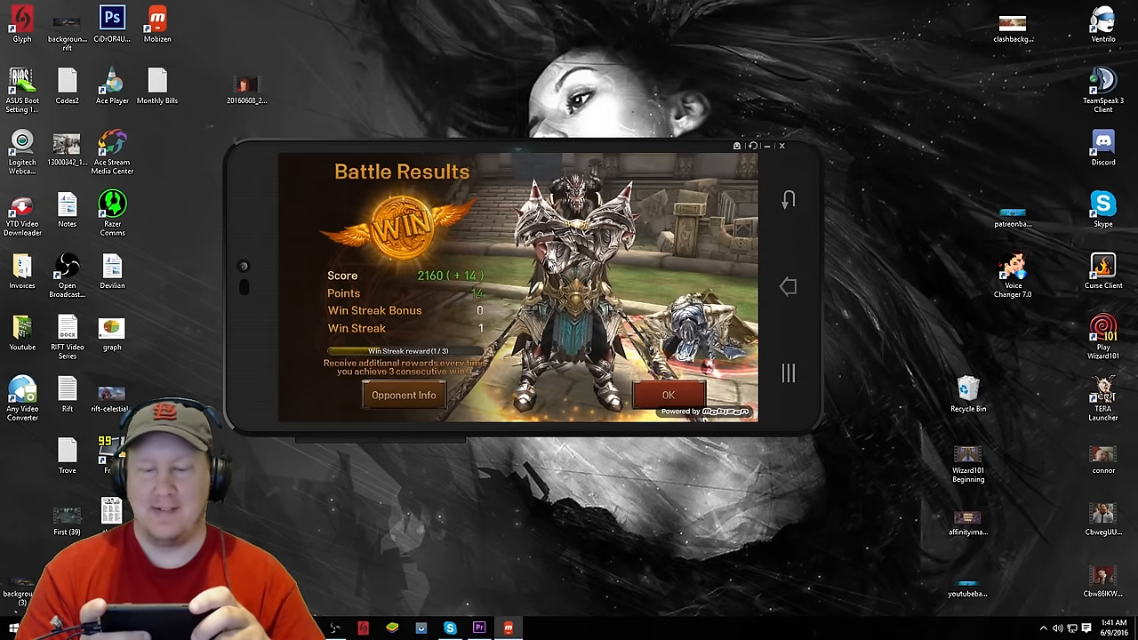
left_click(669, 395)
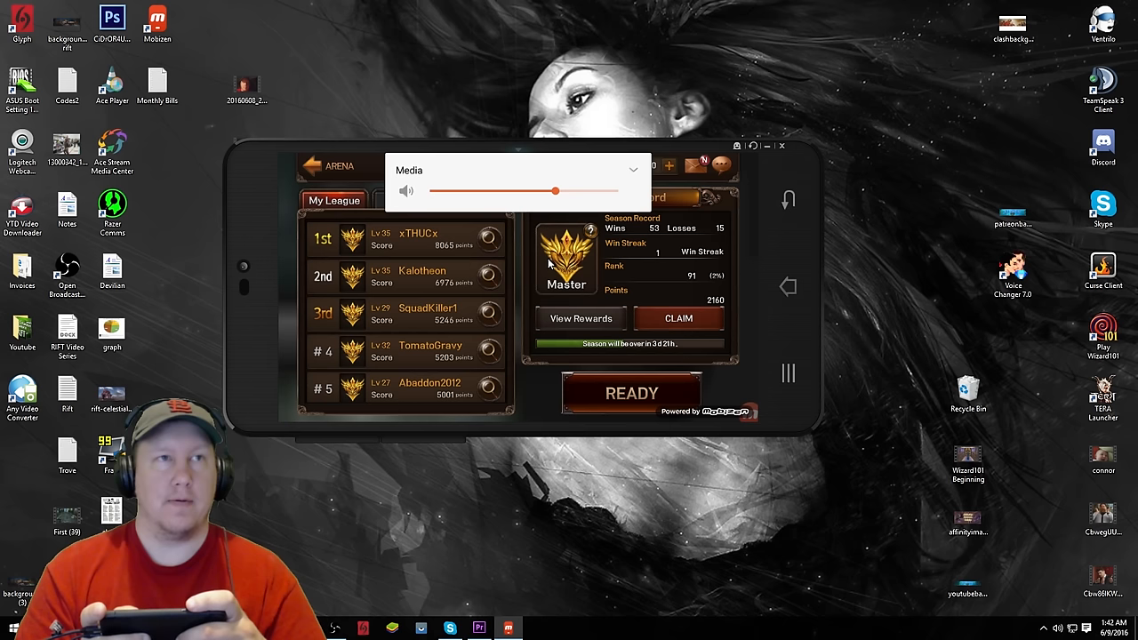
left_click_drag(555, 190, 532, 191)
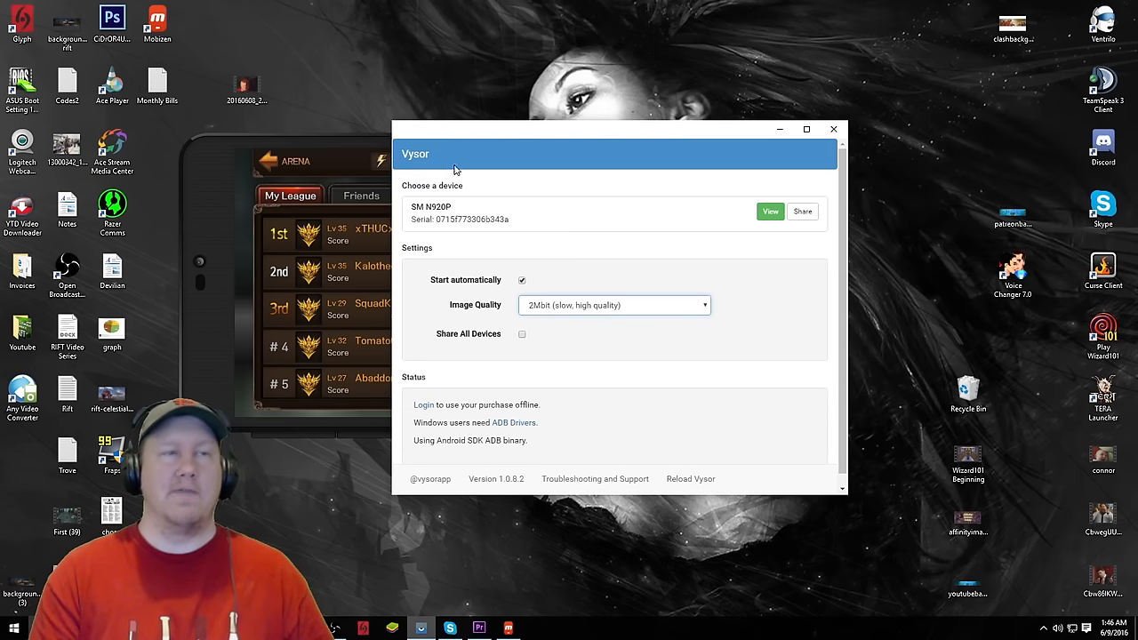
mouse_move(612, 293)
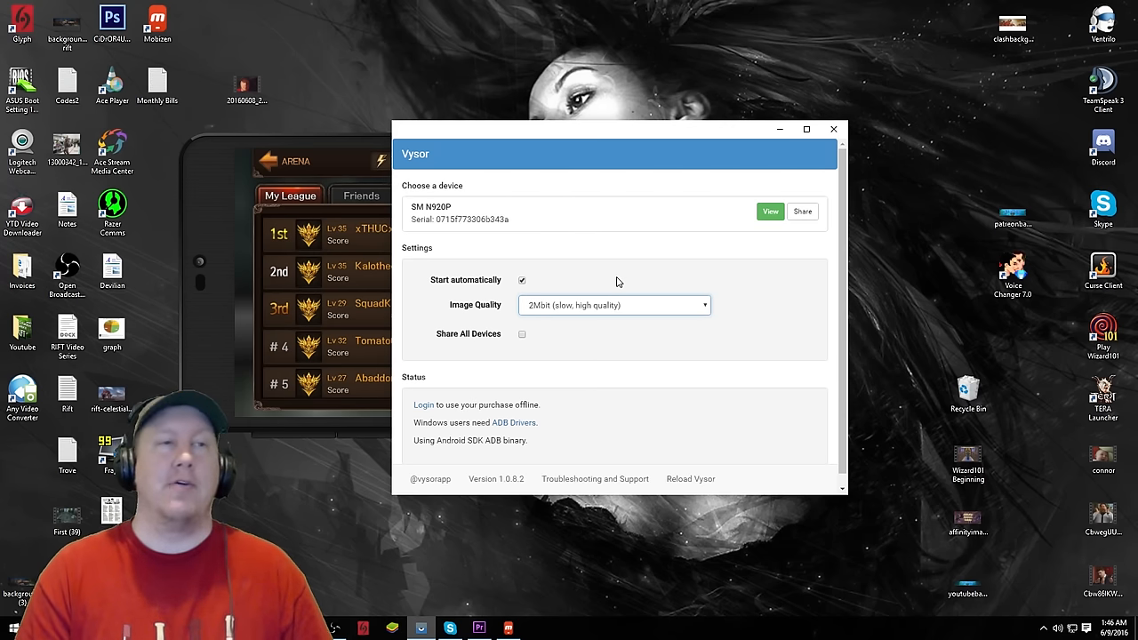
mouse_move(622, 135)
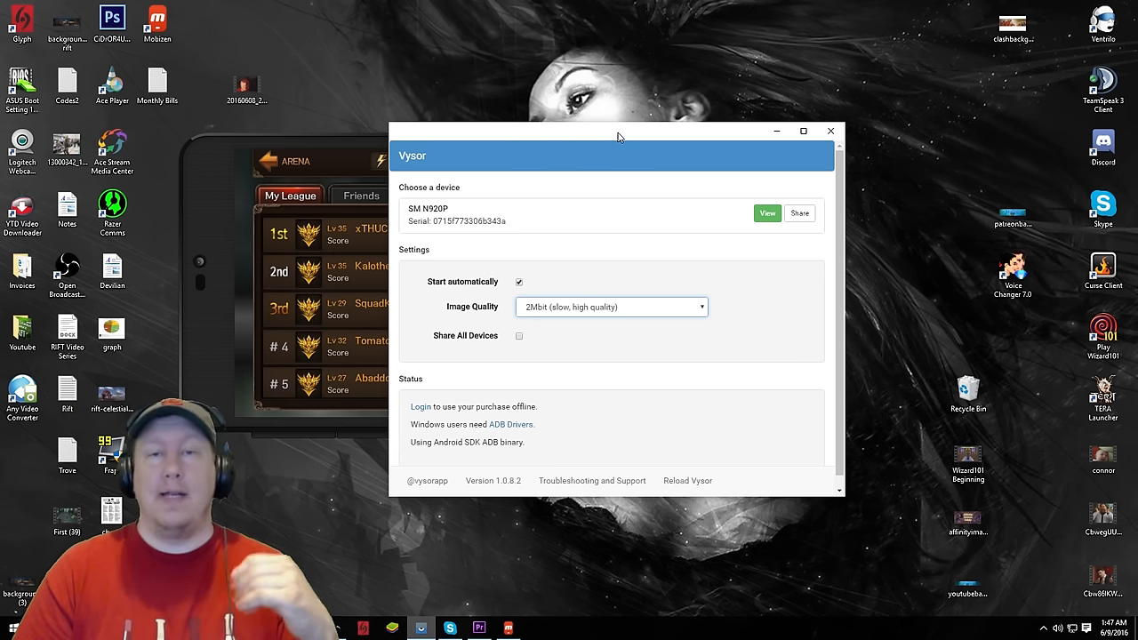
mouse_move(647, 320)
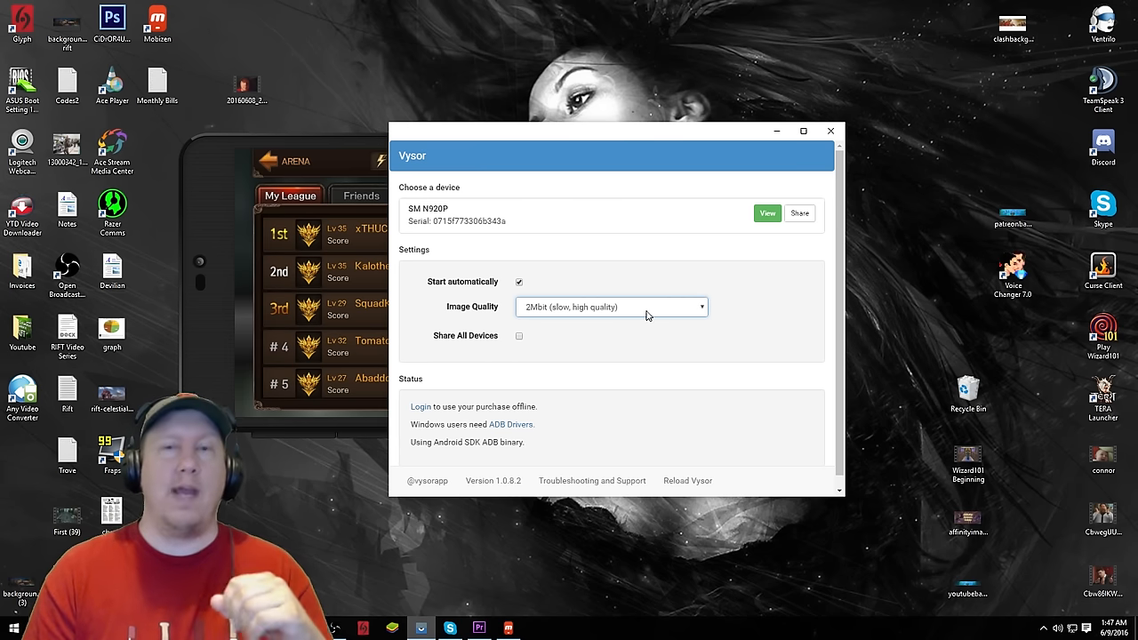
Step: Expand Vysor's Image Quality list, leaving 2Mbit (slow, high quality) selected
left_click(611, 306)
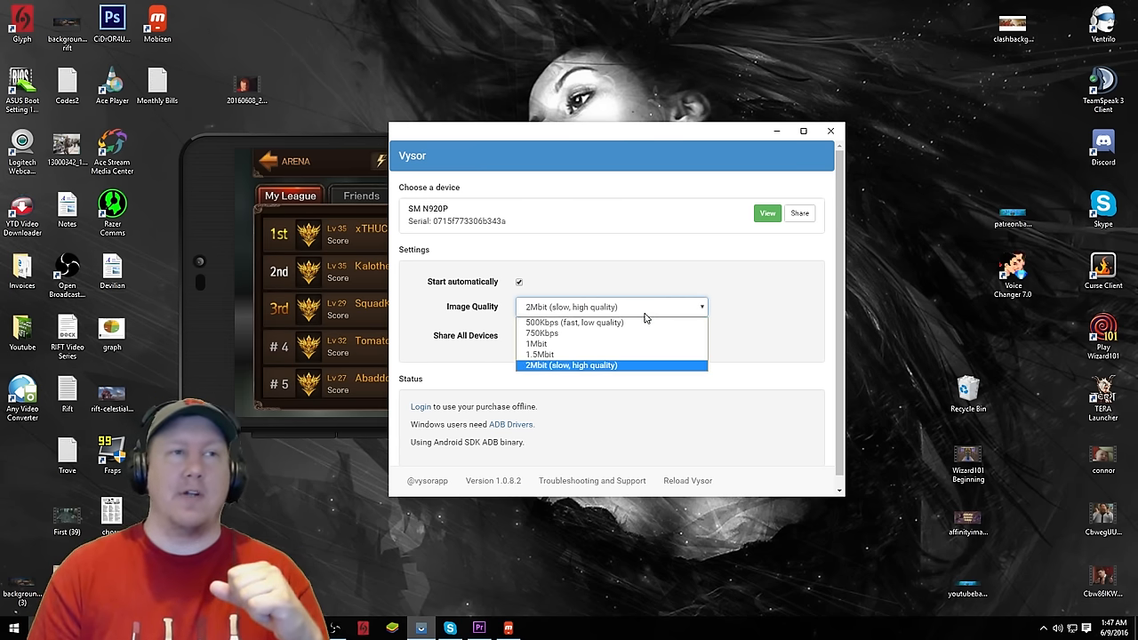
mouse_move(587, 322)
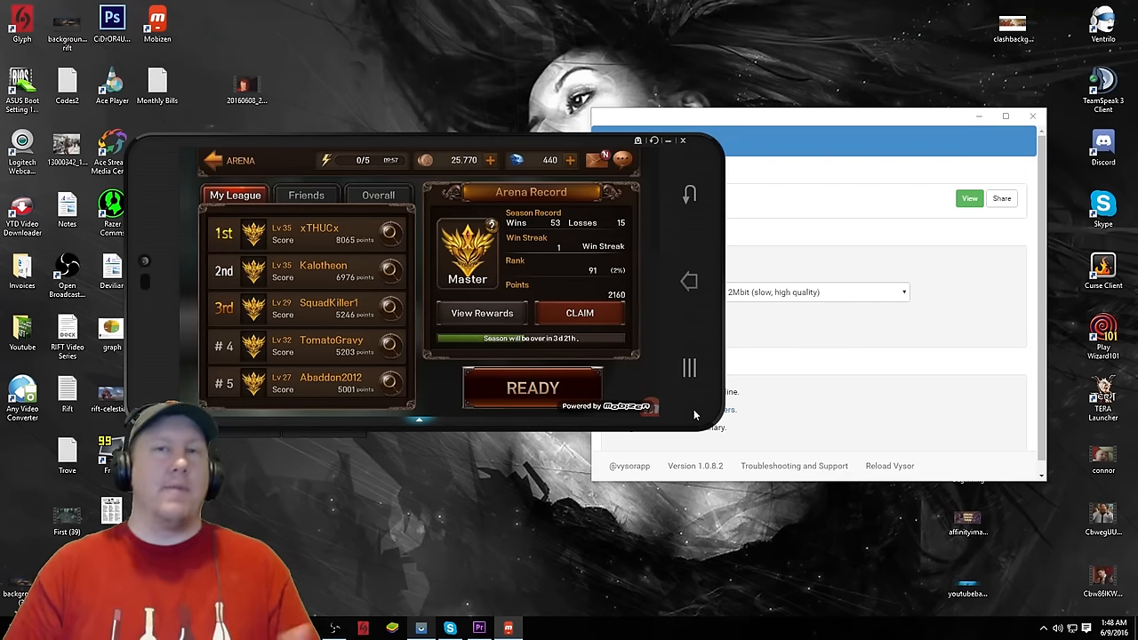
mouse_move(683, 231)
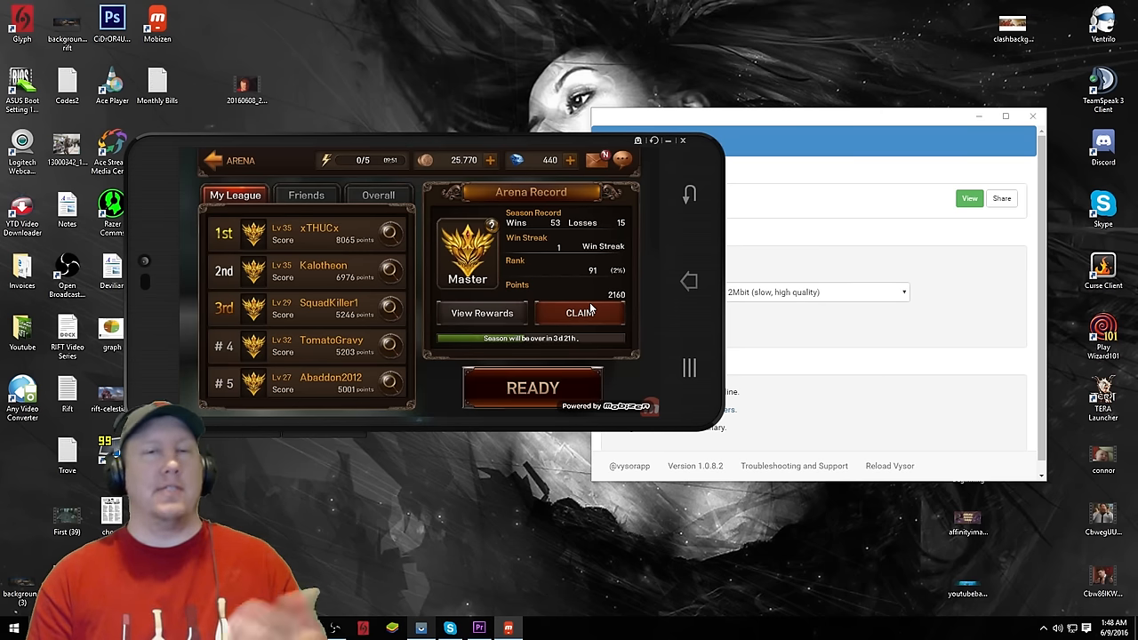
Step: Bring the Mobizen phone window with the arena league screen in front of Vysor
left_click(584, 313)
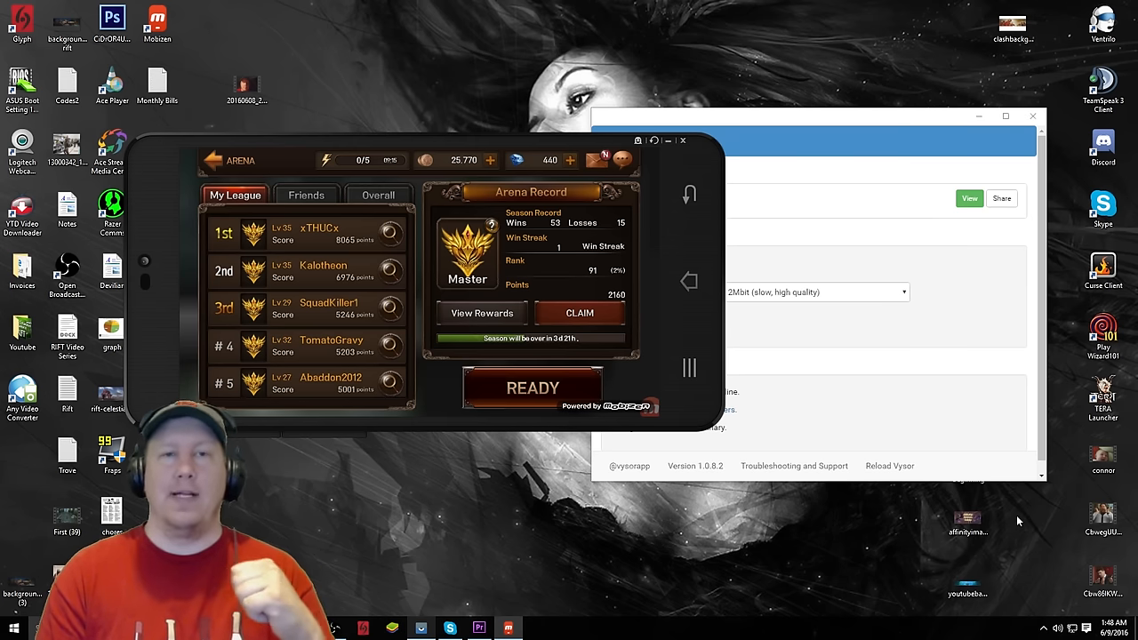
mouse_move(1049, 573)
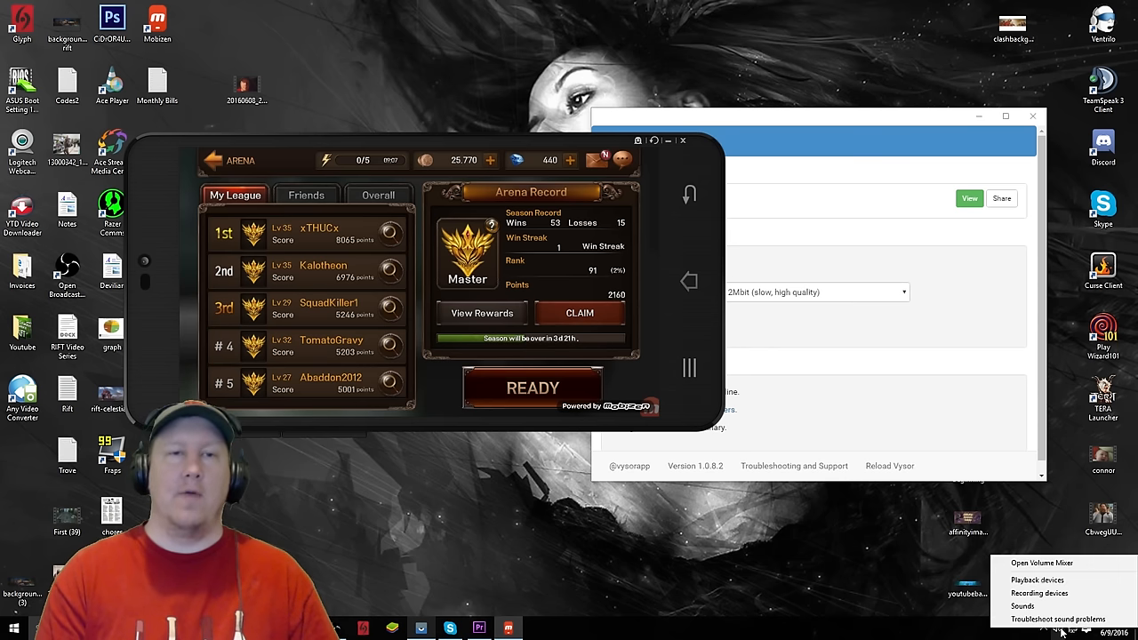
mouse_move(1039, 580)
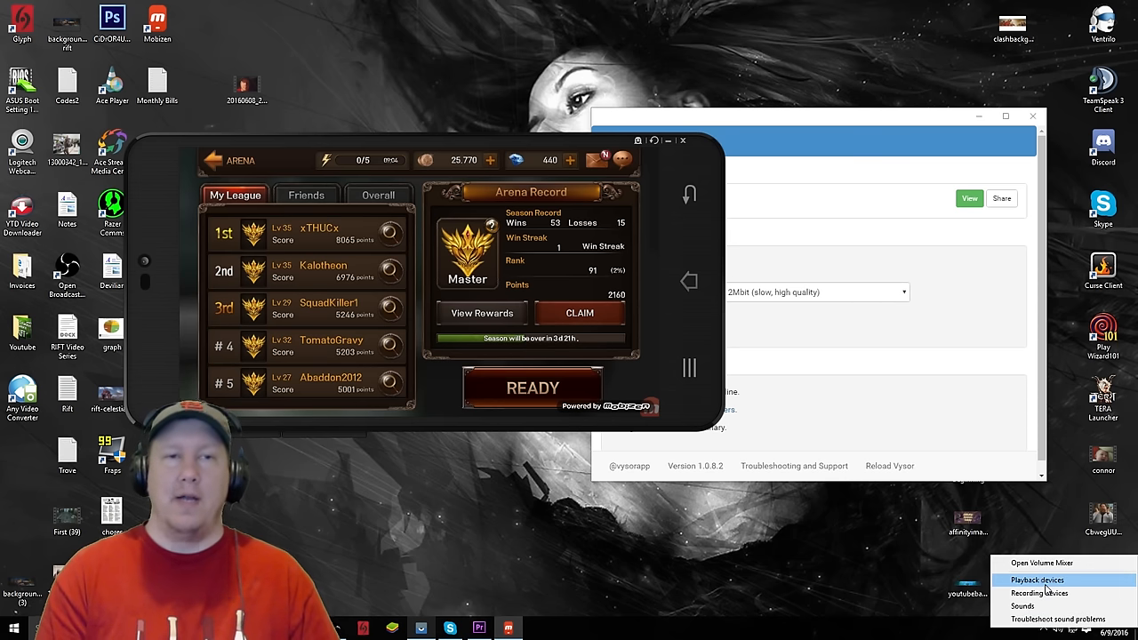
Step: Choose Playback devices from the speaker tray icon to show the Sound dialog
left_click(1037, 579)
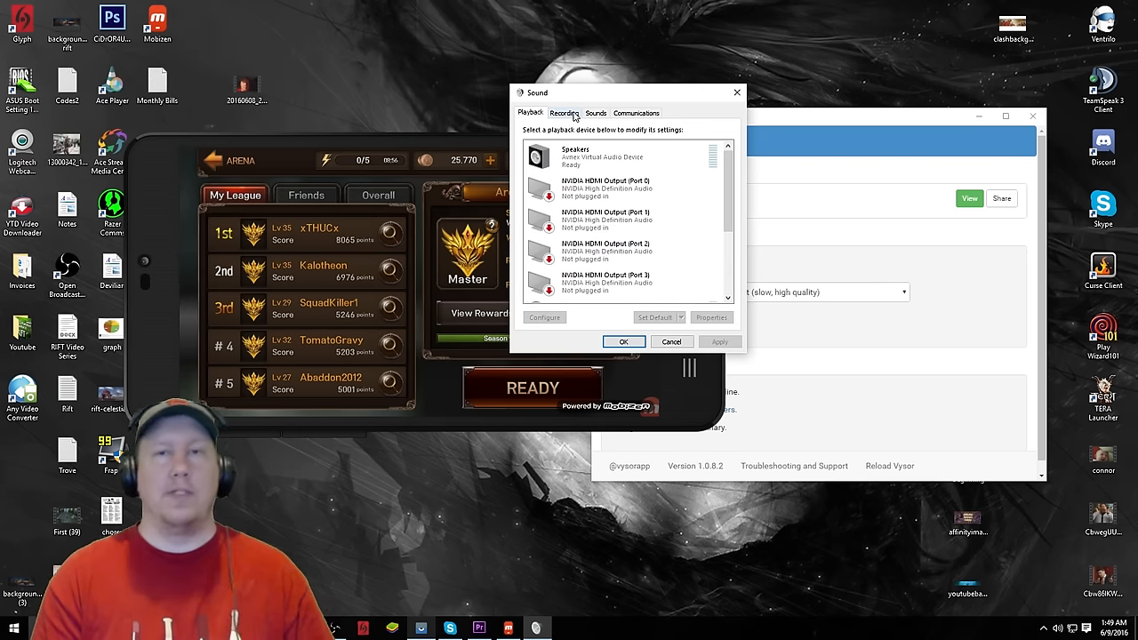
Step: Select the Realtek High Definition Audio microphone under Recording and bring up its Properties
left_click(563, 112)
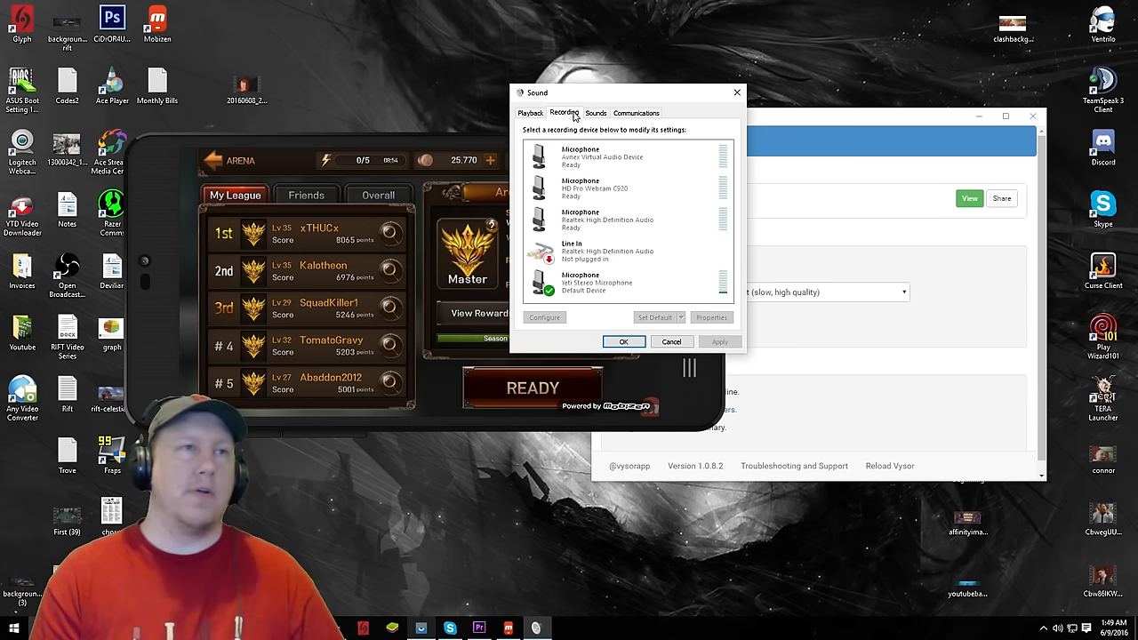
left_click(622, 221)
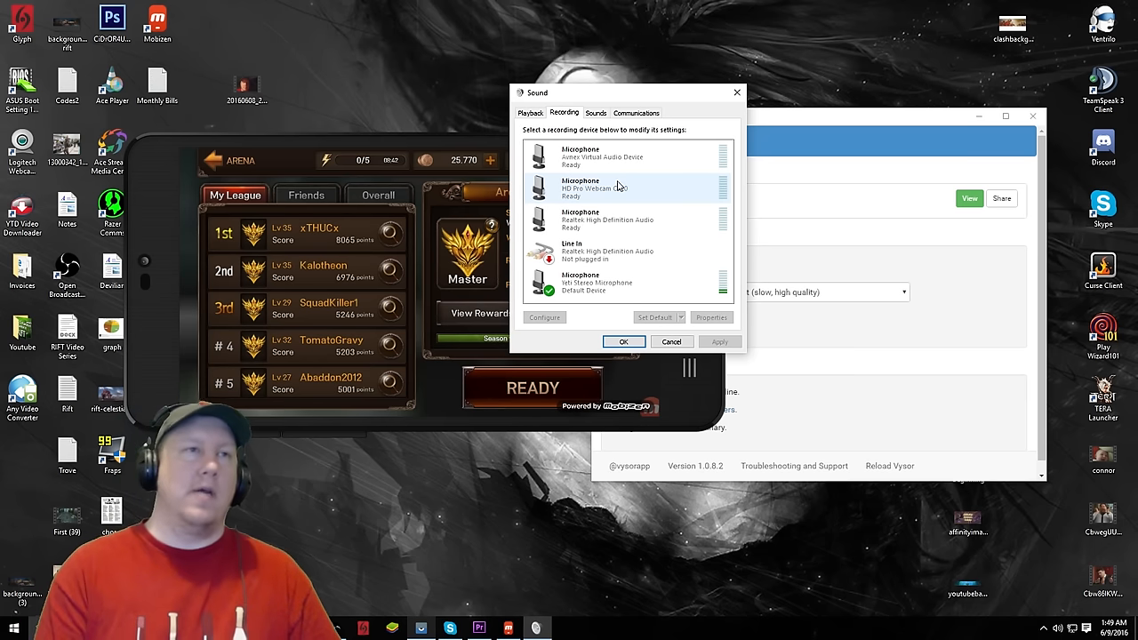
left_click(608, 221)
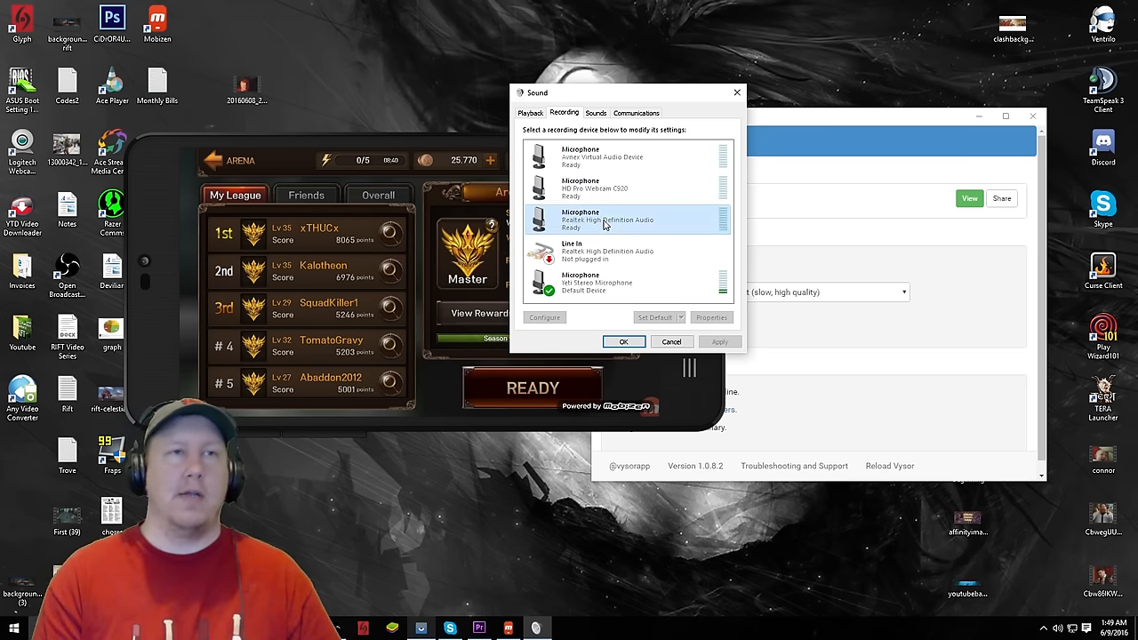
right_click(604, 220)
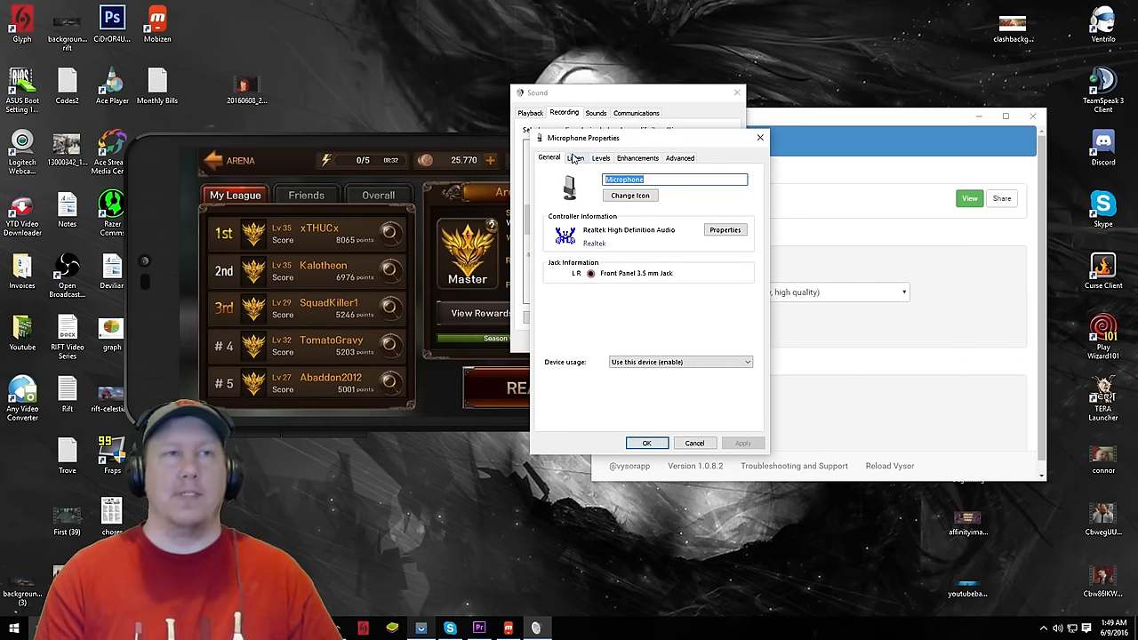
Step: Enable 'Listen to this device' on the Listen page and confirm with OK
left_click(577, 156)
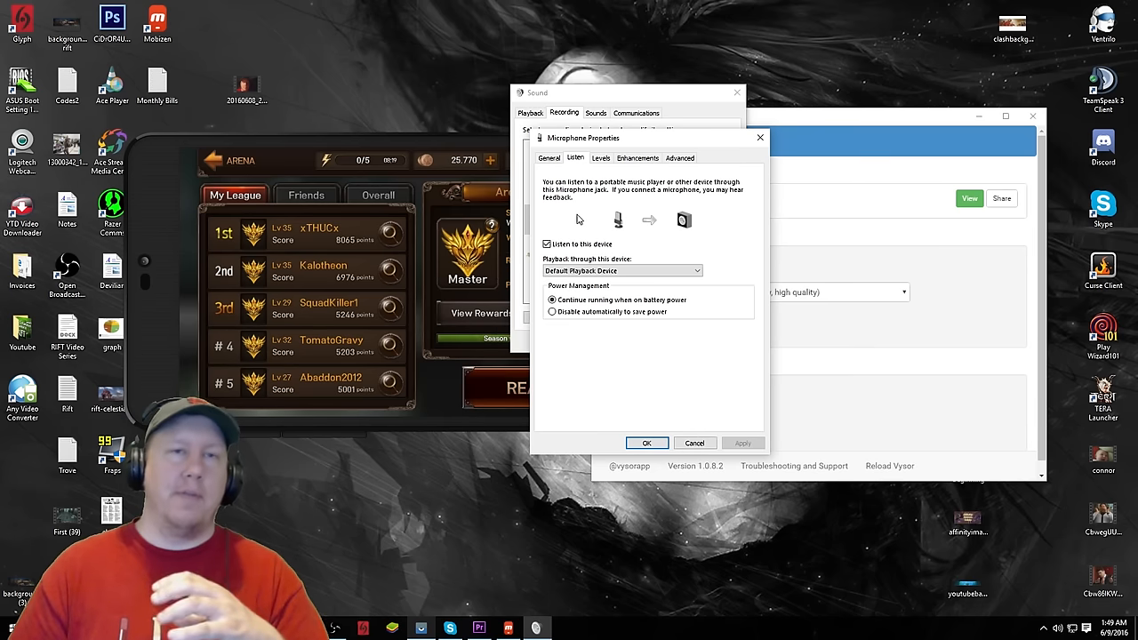
left_click(547, 243)
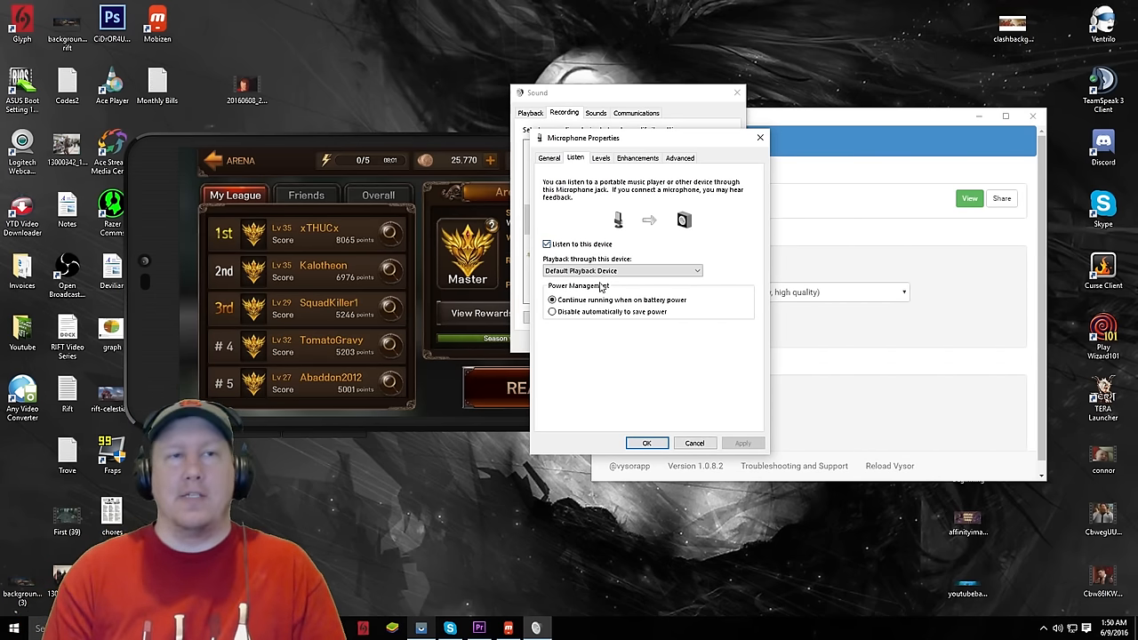
left_click(695, 443)
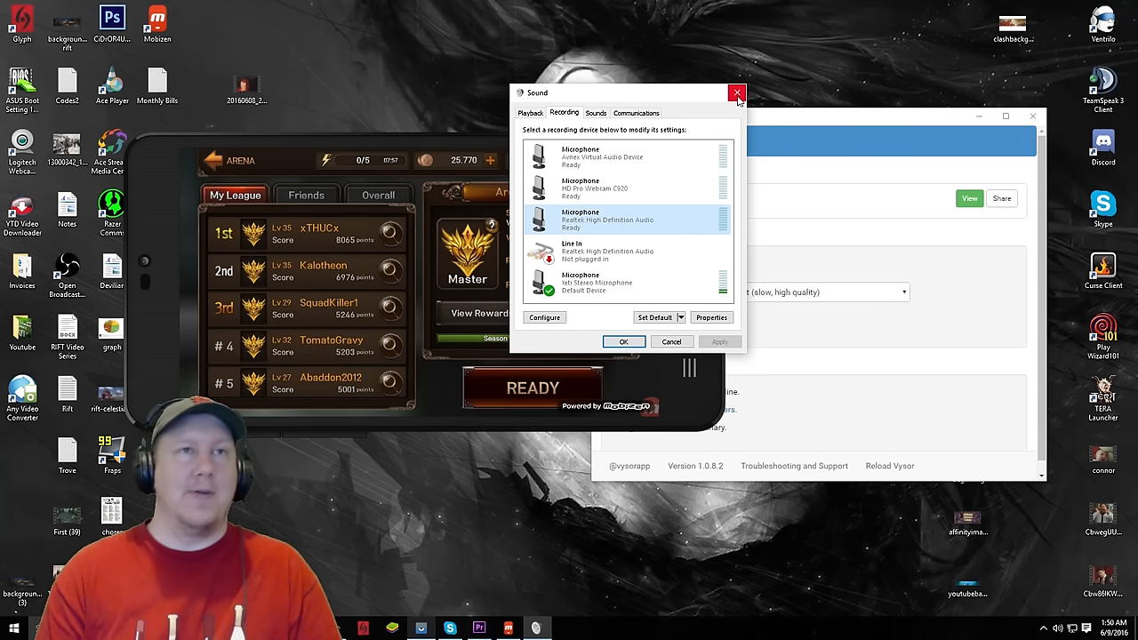
Step: Close the Sound dialog, leaving the mirrored arena league screen in view
left_click(737, 92)
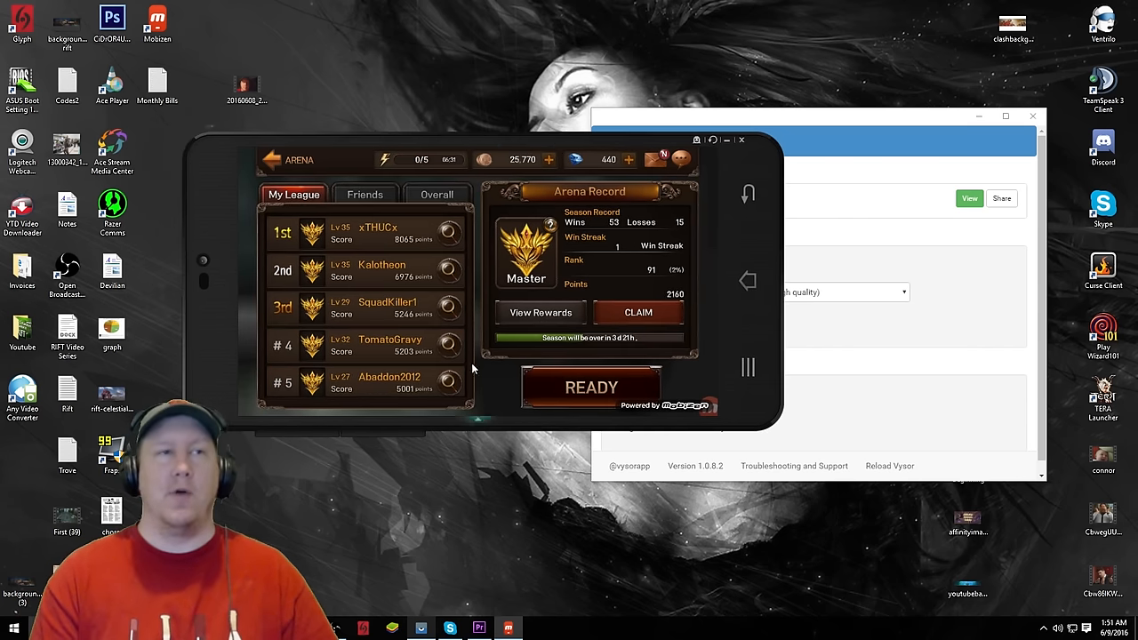
mouse_move(555, 299)
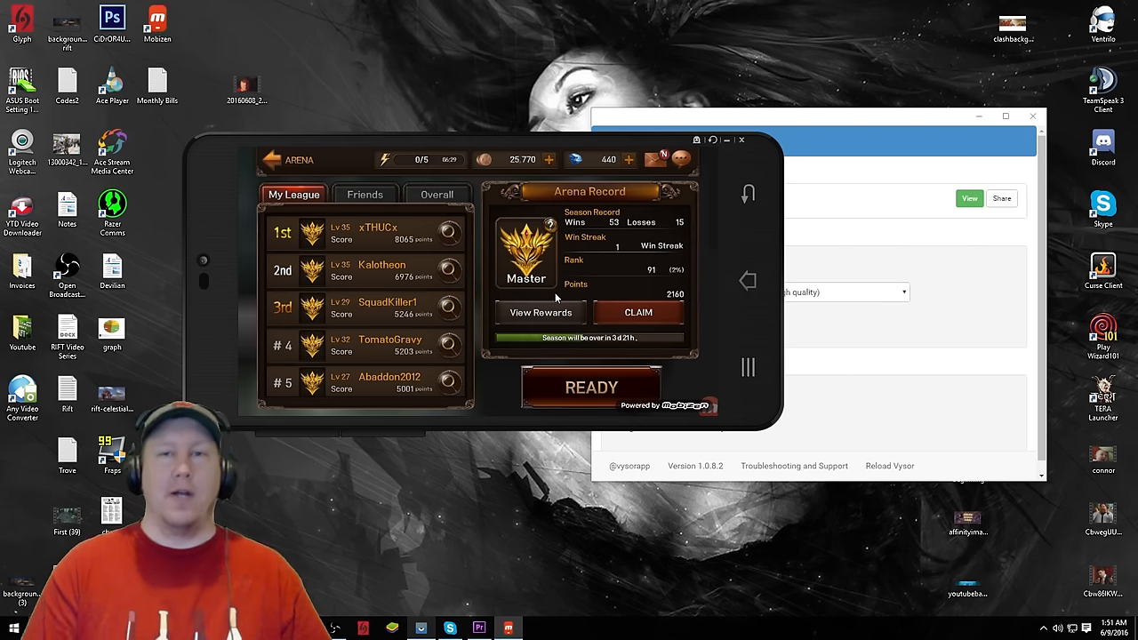